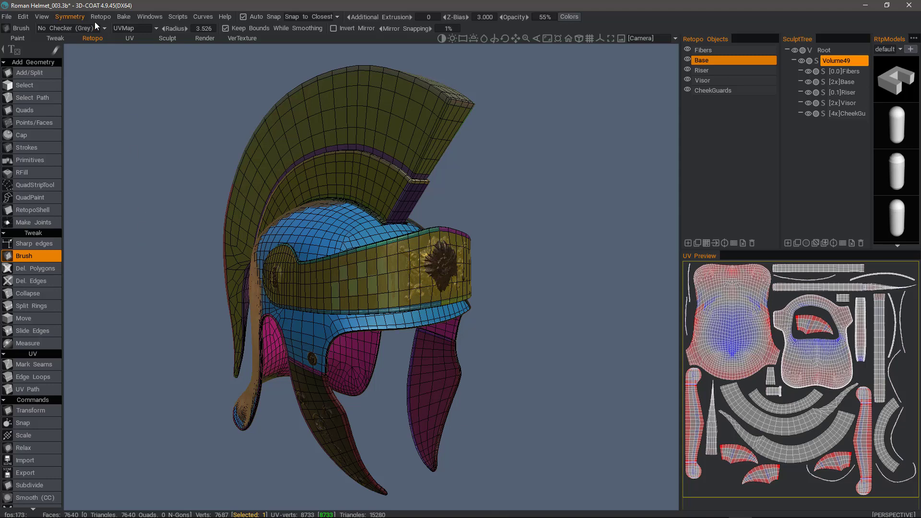
{"action": "mouse_move", "coordinate": [91, 45]}
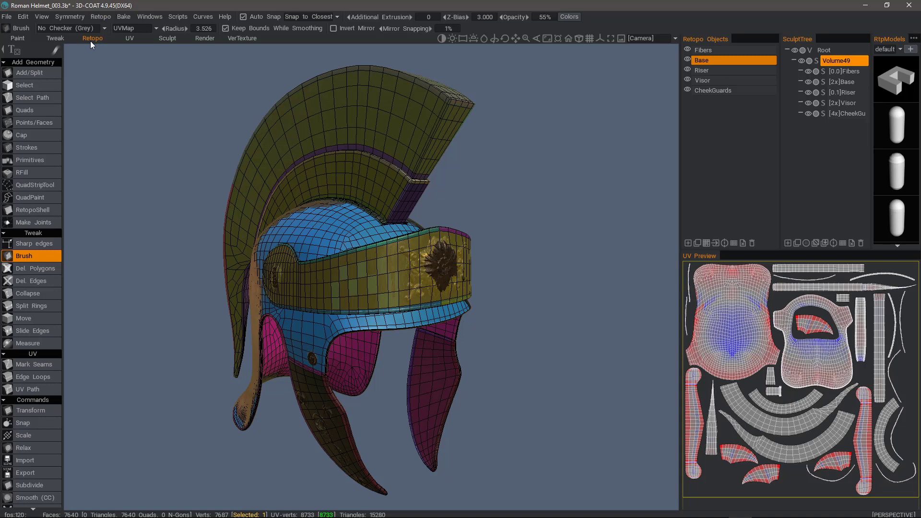
{"action": "mouse_move", "coordinate": [93, 39]}
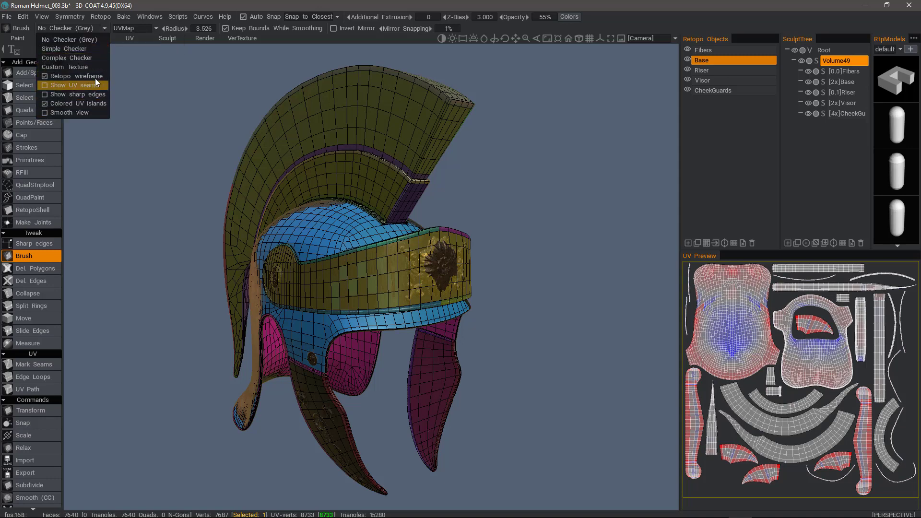
{"action": "mouse_move", "coordinate": [87, 103]}
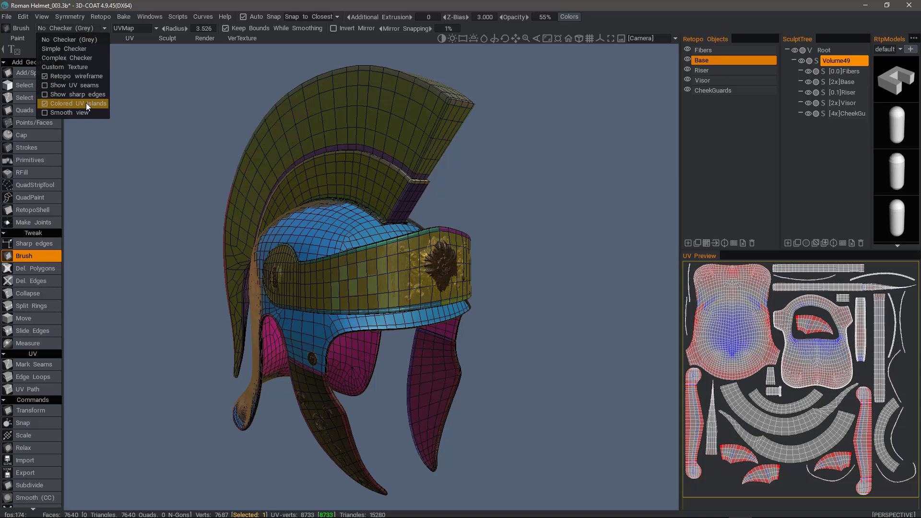
{"action": "mouse_move", "coordinate": [73, 76]}
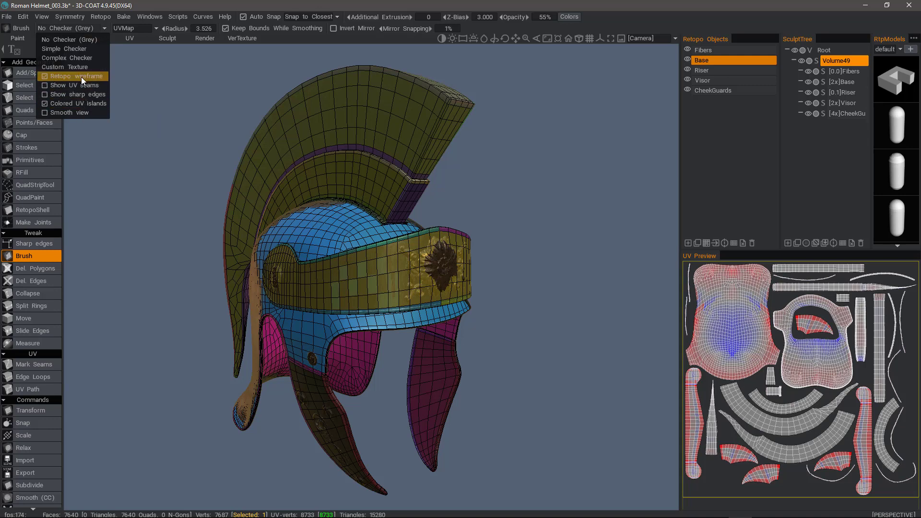
Step: Hide and restore the Retopo wireframe, then enable Show sharp edges on the helmet
{"action": "left_click", "coordinate": [77, 75]}
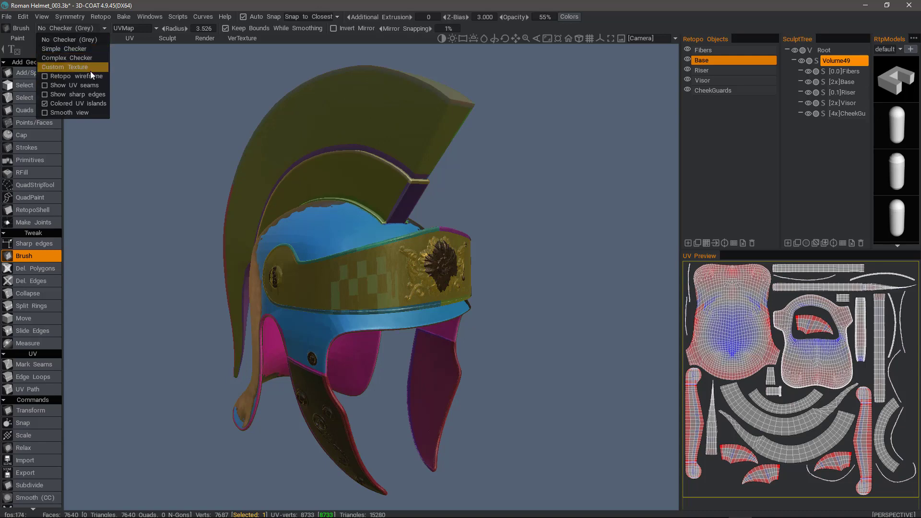
{"action": "left_click", "coordinate": [75, 76]}
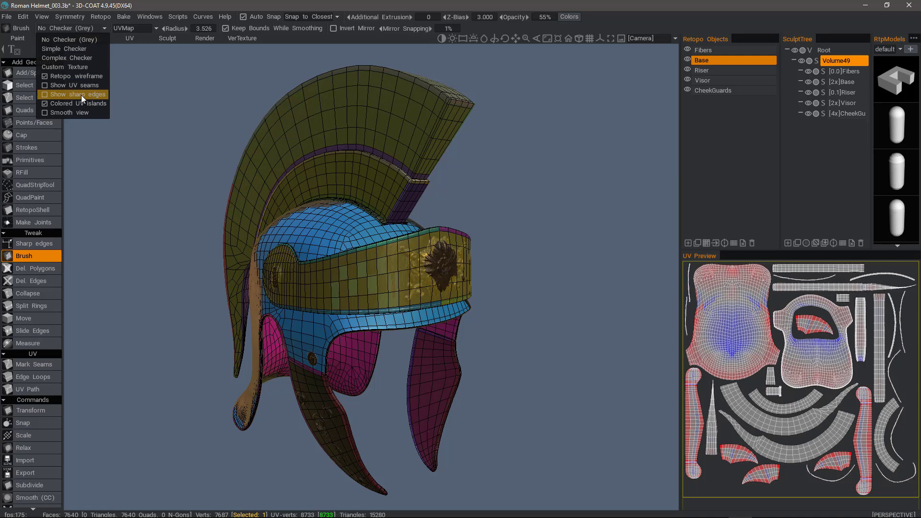
{"action": "left_click", "coordinate": [74, 94]}
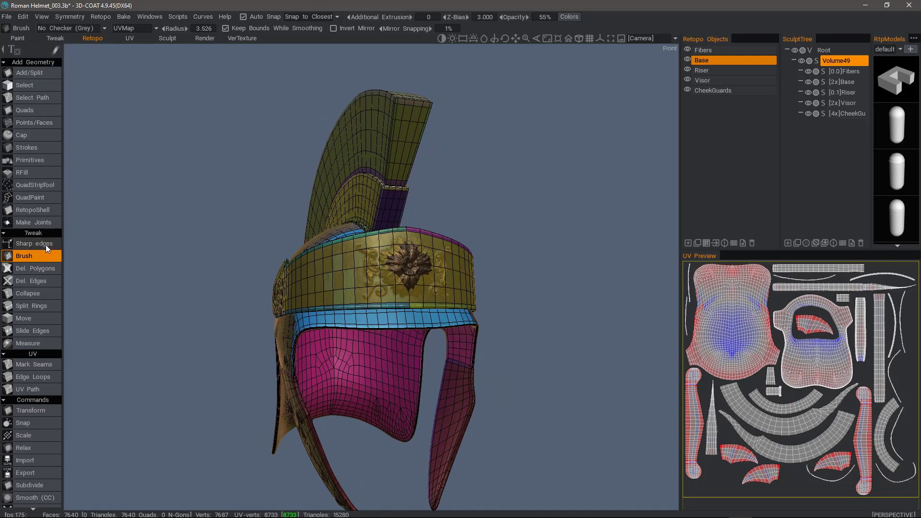
Step: Activate the Sharp edges marking tool and switch the Show sharp edges display off
{"action": "left_click", "coordinate": [34, 243]}
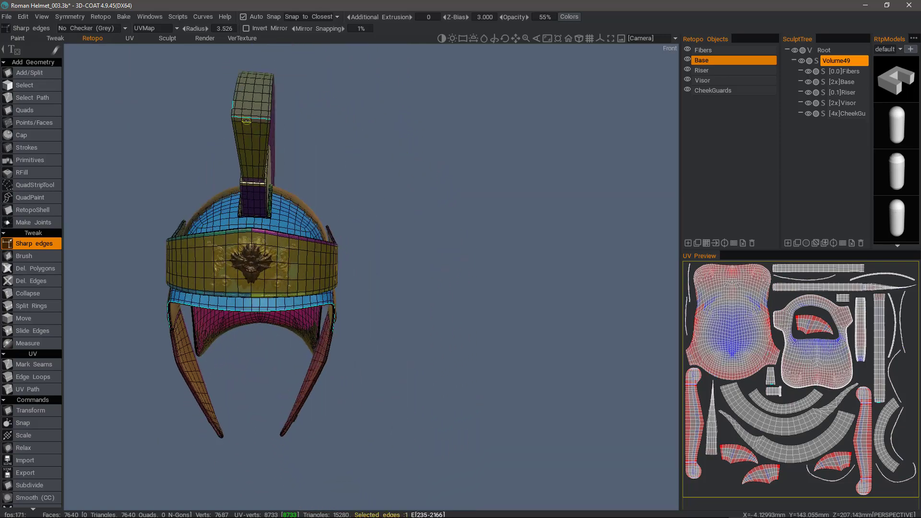
{"action": "left_click", "coordinate": [92, 28]}
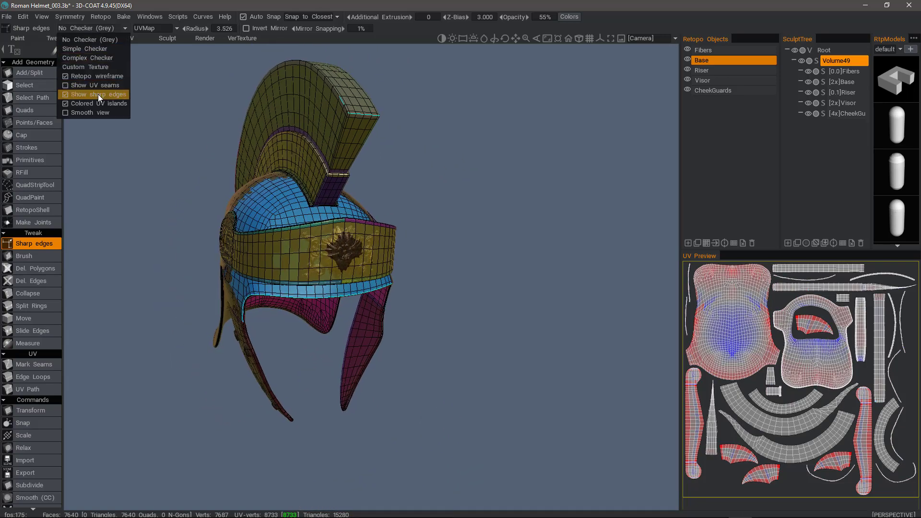
{"action": "left_click", "coordinate": [99, 94]}
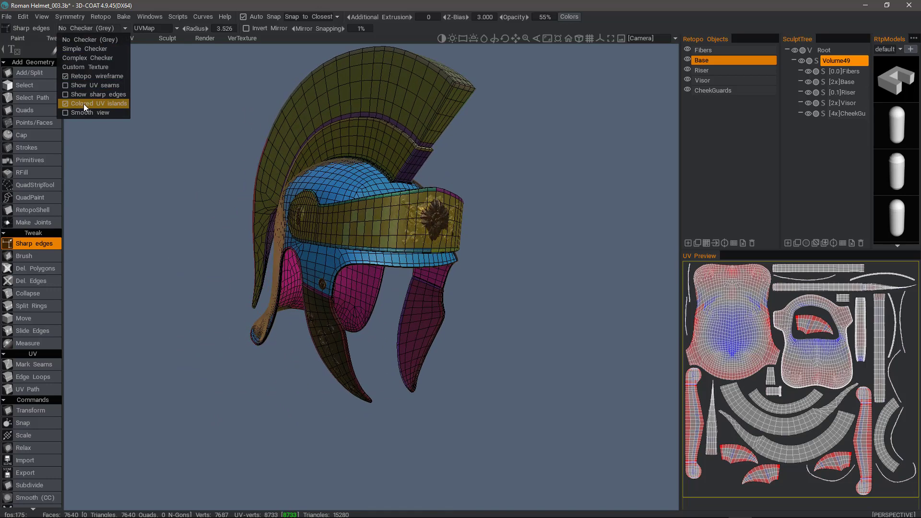
Step: Disable Colored UV islands, toggle Smooth view and hide the Retopo wireframe for a plain shaded helmet
{"action": "left_click", "coordinate": [95, 104]}
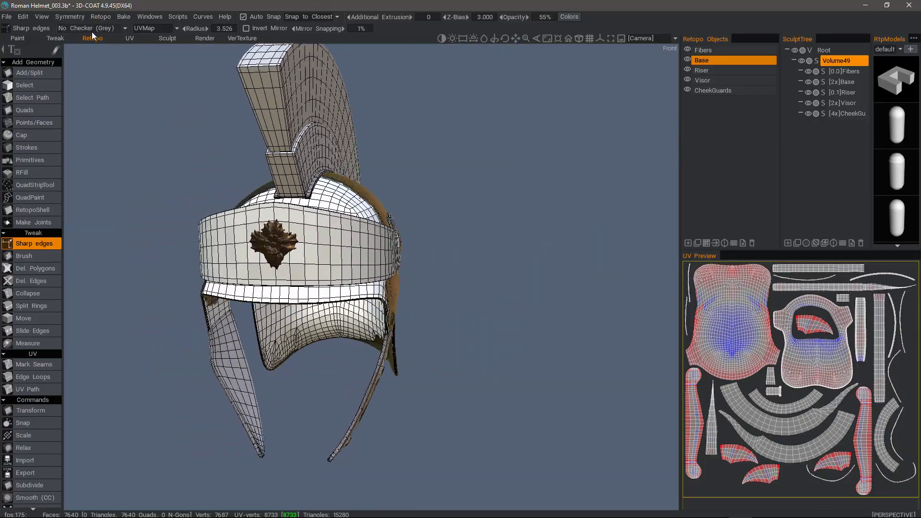
{"action": "left_click", "coordinate": [91, 28]}
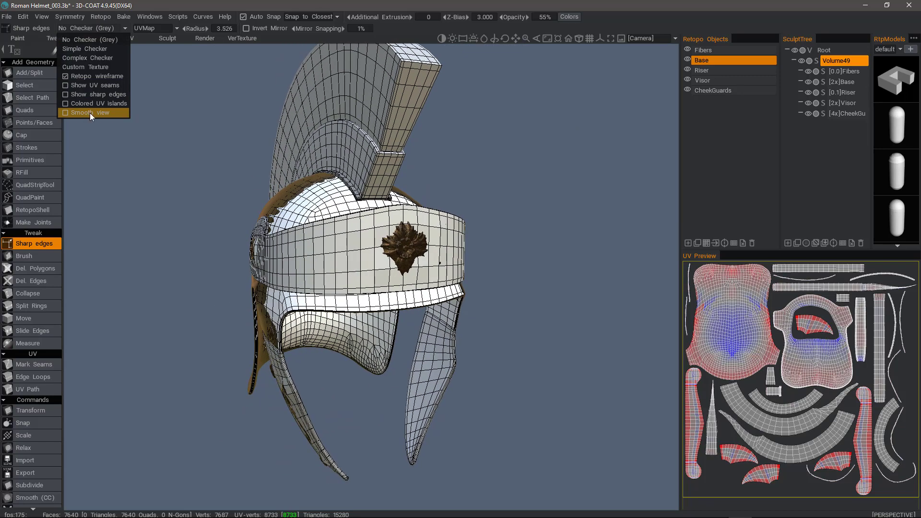
{"action": "left_click", "coordinate": [87, 113]}
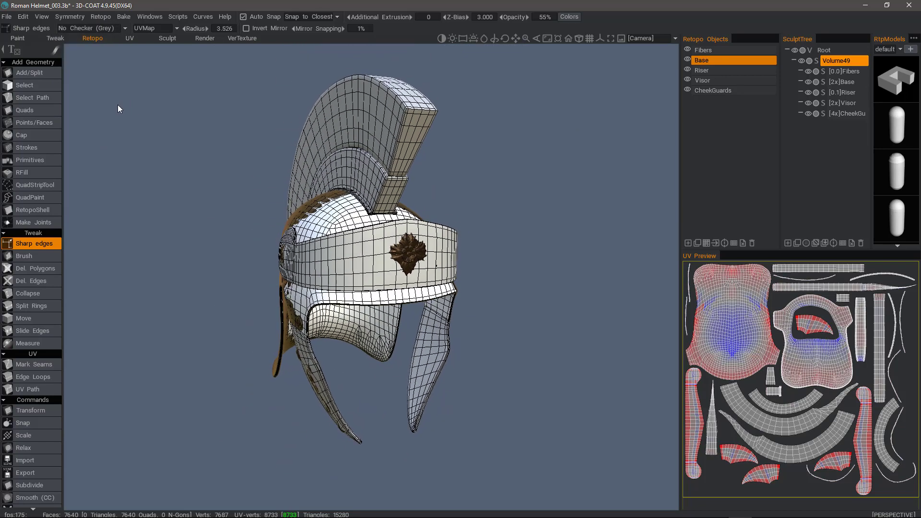
{"action": "left_click", "coordinate": [89, 28]}
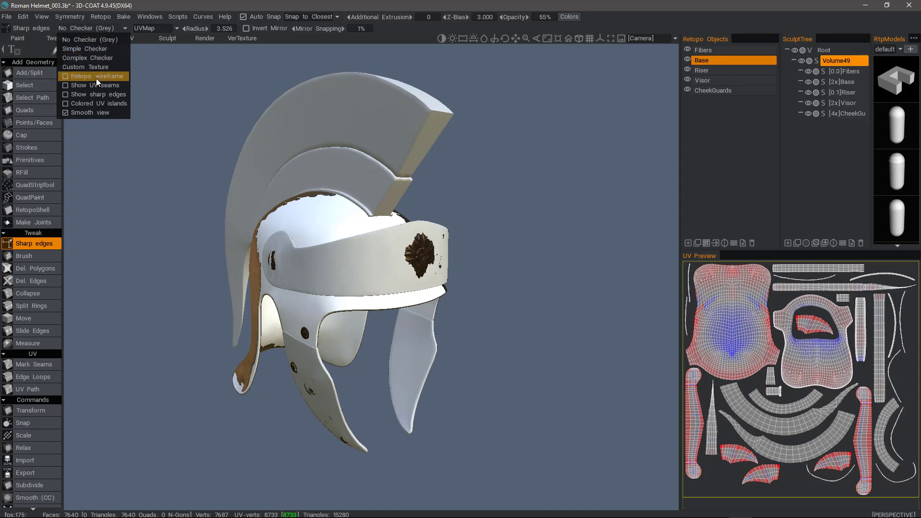
{"action": "left_click", "coordinate": [93, 76]}
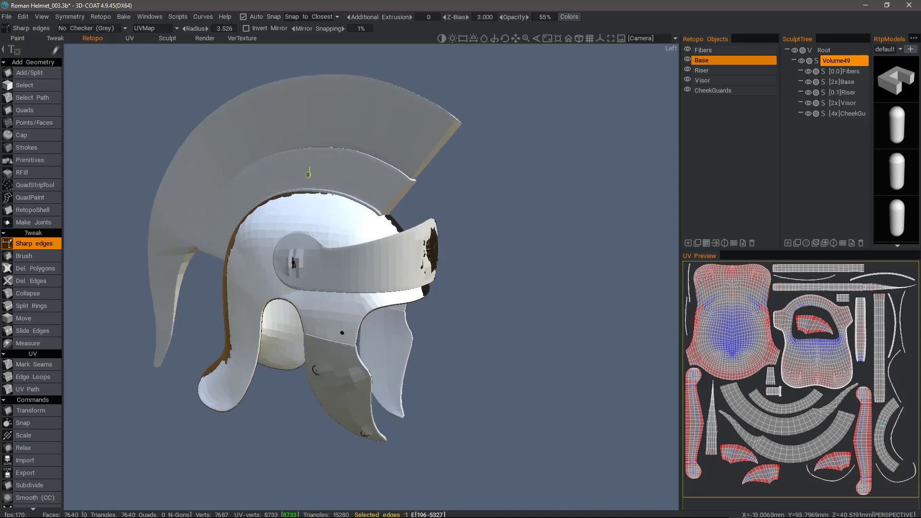
{"action": "left_click", "coordinate": [89, 28]}
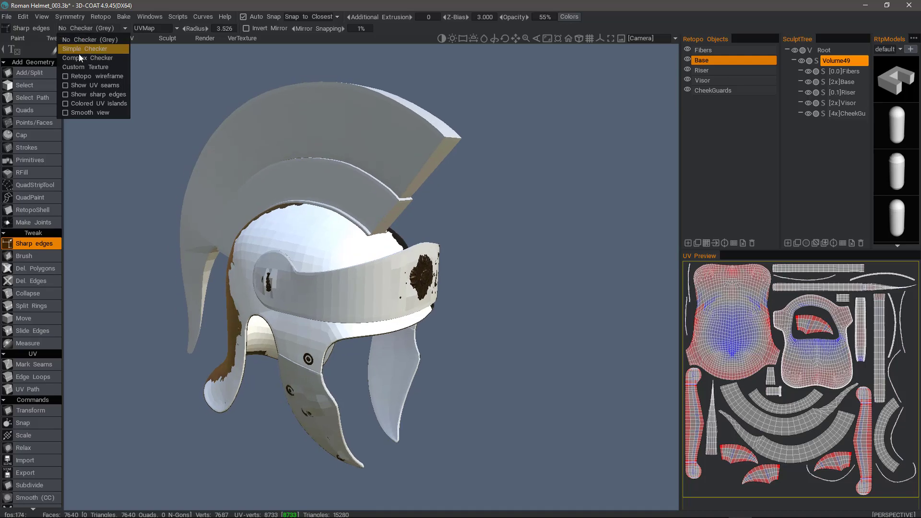
Step: Apply the checker texture, re-enable Colored UV islands and orbit the helmet to a new angle
{"action": "left_click", "coordinate": [85, 49]}
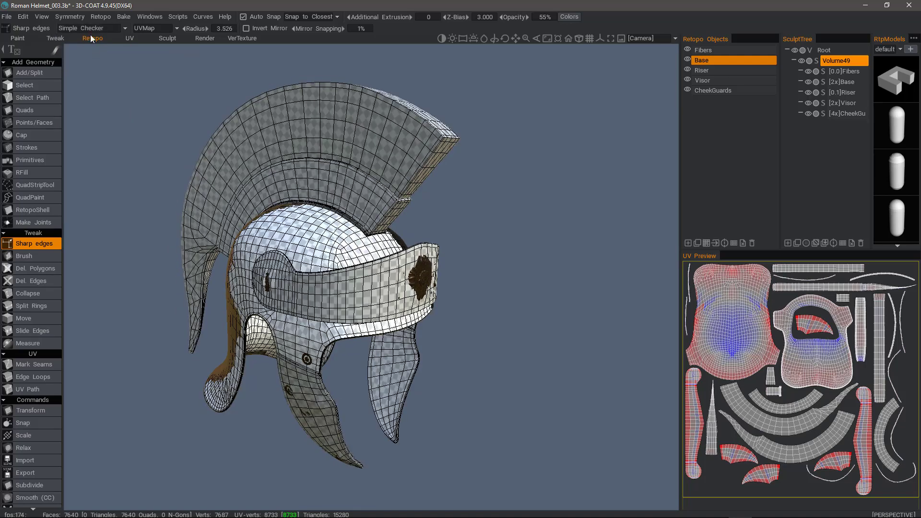
{"action": "left_click", "coordinate": [88, 28]}
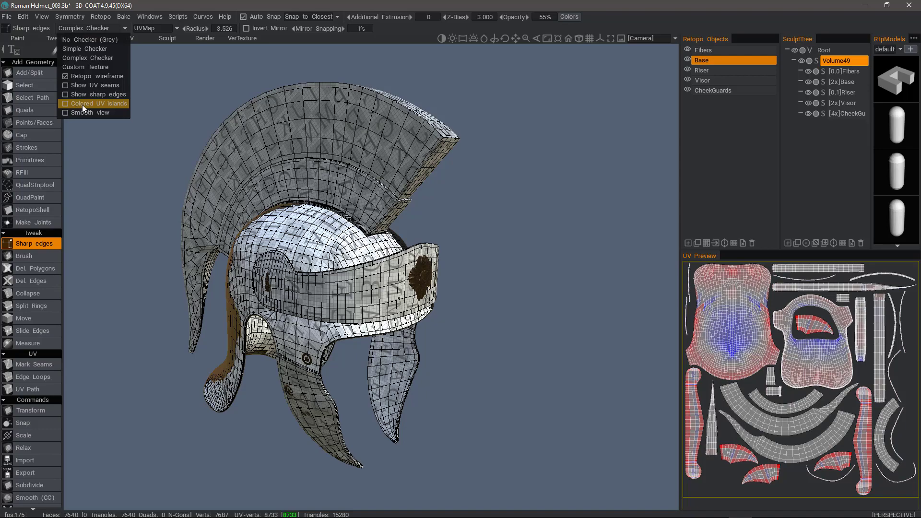
{"action": "left_click", "coordinate": [94, 104]}
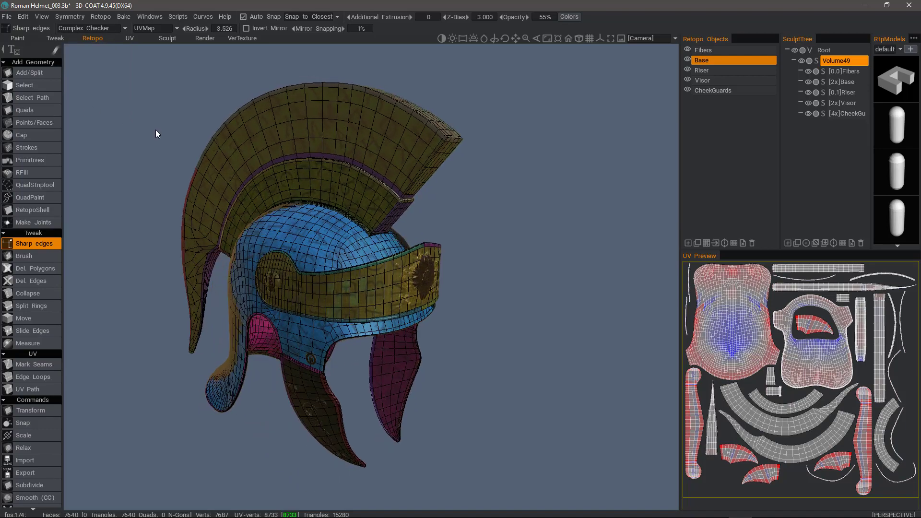
{"action": "left_click_drag", "start_coordinate": [156, 134], "coordinate": [111, 66]}
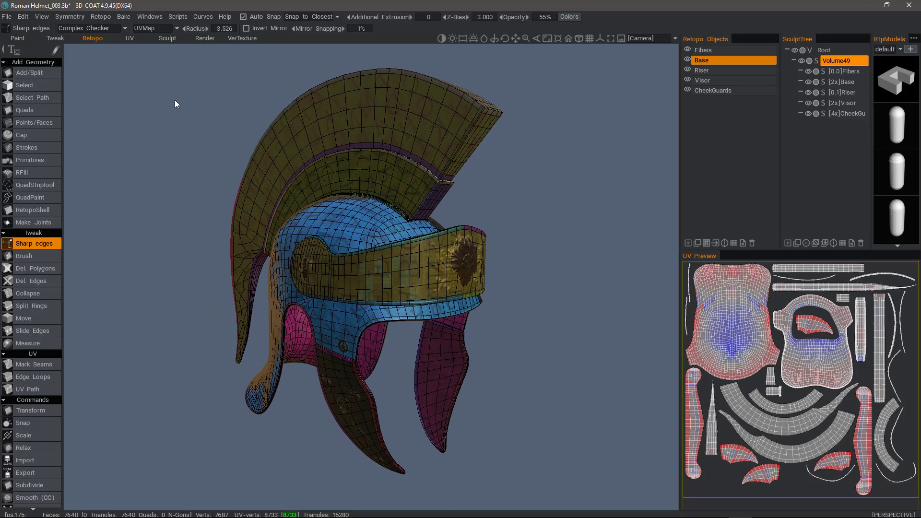
{"action": "mouse_move", "coordinate": [158, 98]}
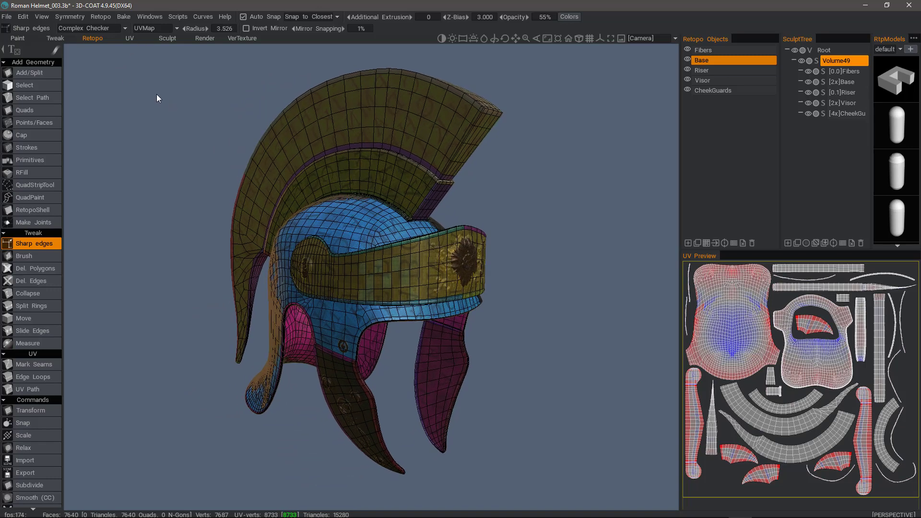